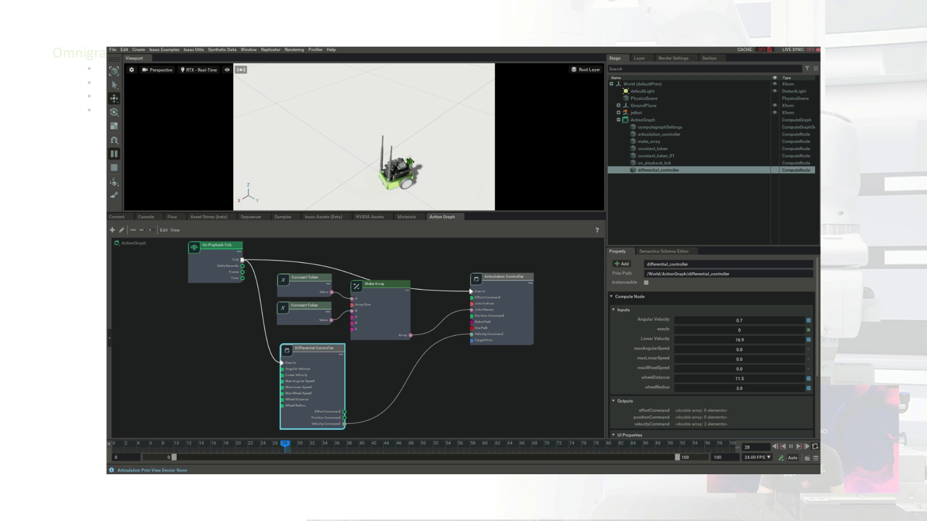
# Stop the Jetbot simulation from the left toolbar, returning the timeline to frame zero.
pyautogui.click(114, 168)
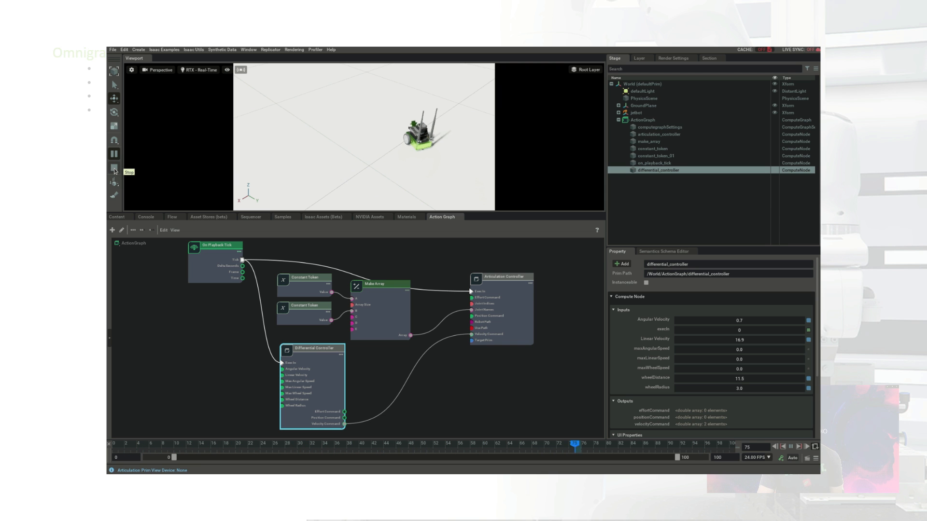
pyautogui.click(114, 168)
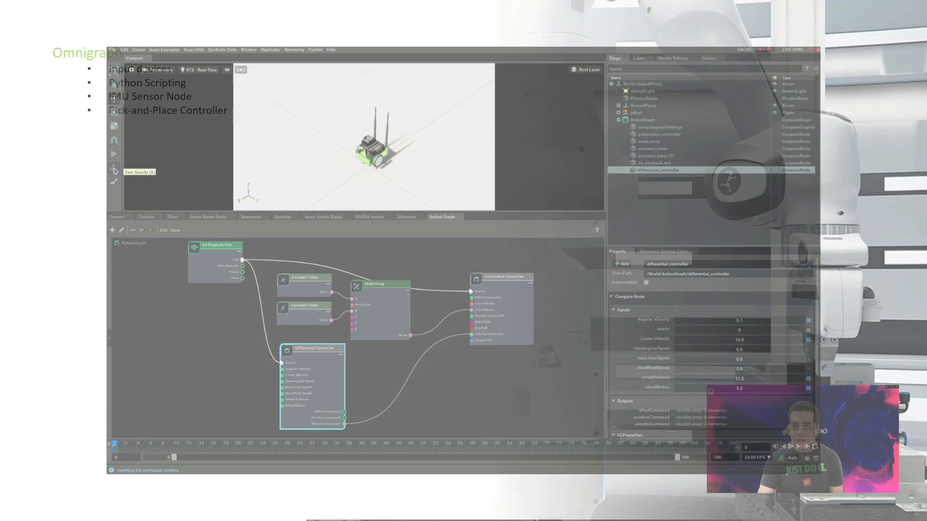